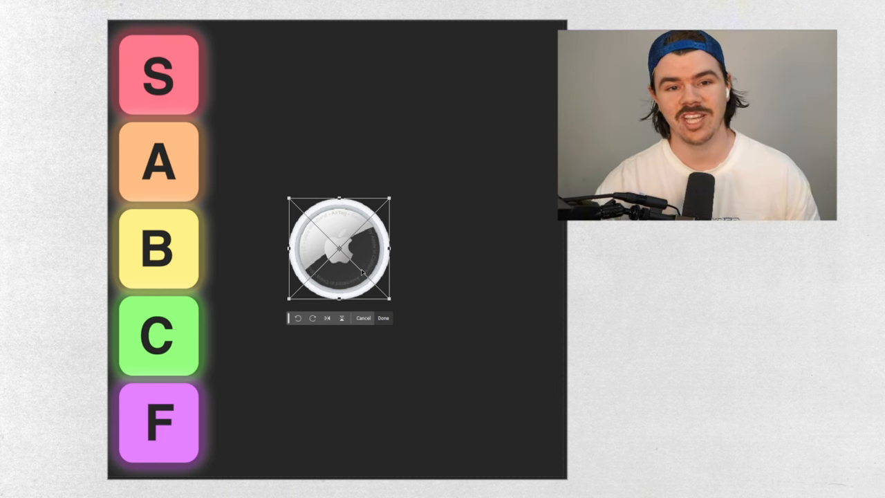
# Scale the AirTag photo down and position it beside the S label
pyautogui.moveTo(339, 249); pyautogui.dragTo(307, 95)
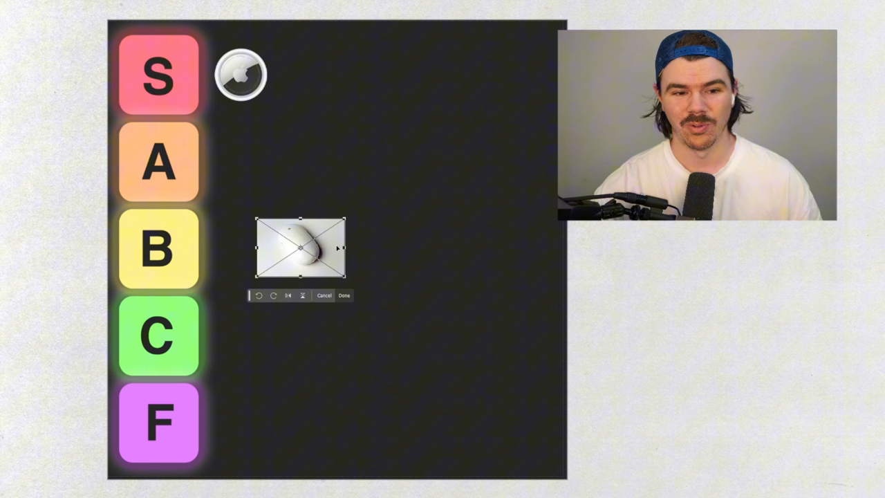
# Shrink the white mouse photo and move the Vision Pro headset photo into the C row
pyautogui.moveTo(299, 248); pyautogui.dragTo(266, 339)
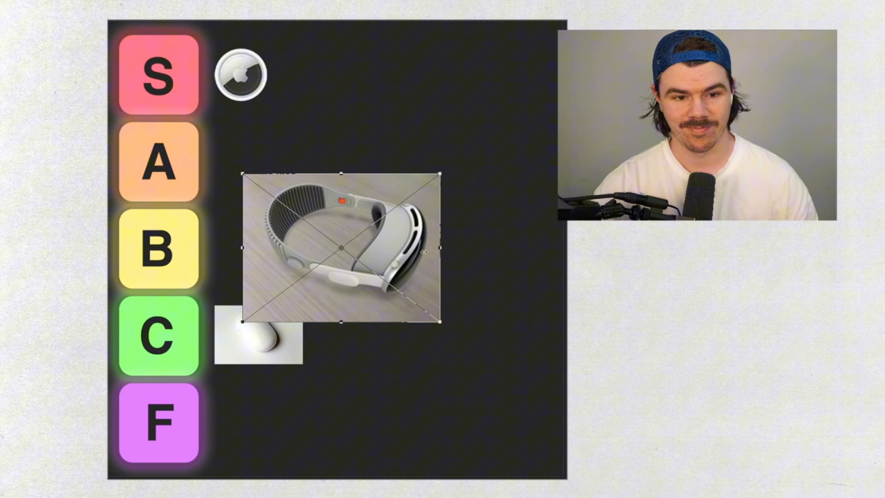
pyautogui.moveTo(340, 247); pyautogui.dragTo(380, 332)
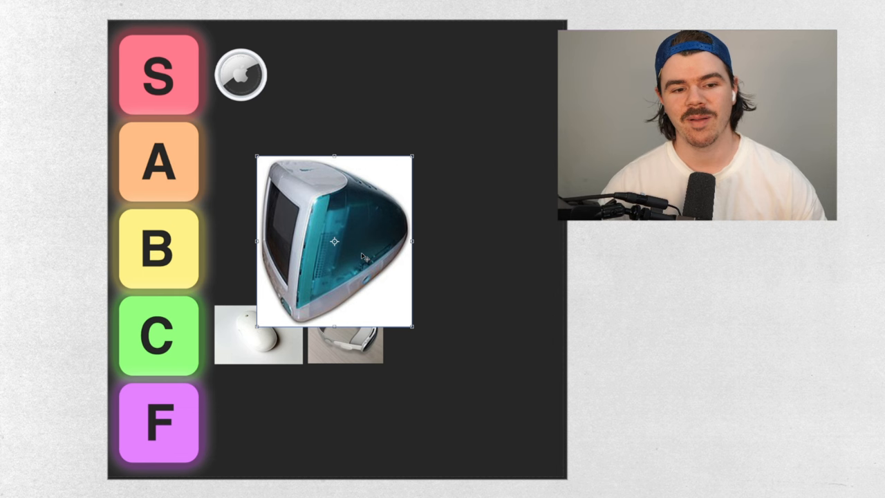
# Scale the teal iMac G3 photo down next to the B label and commit the transform
pyautogui.moveTo(332, 243); pyautogui.dragTo(332, 208)
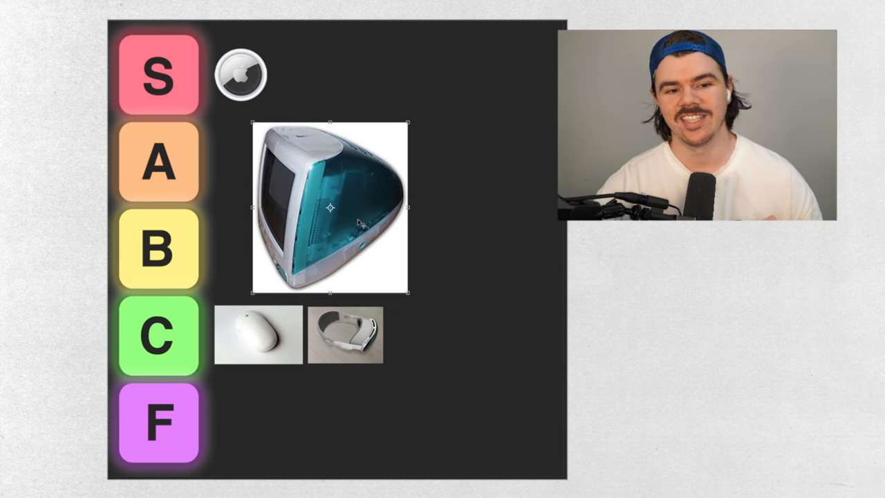
pyautogui.moveTo(504, 300)
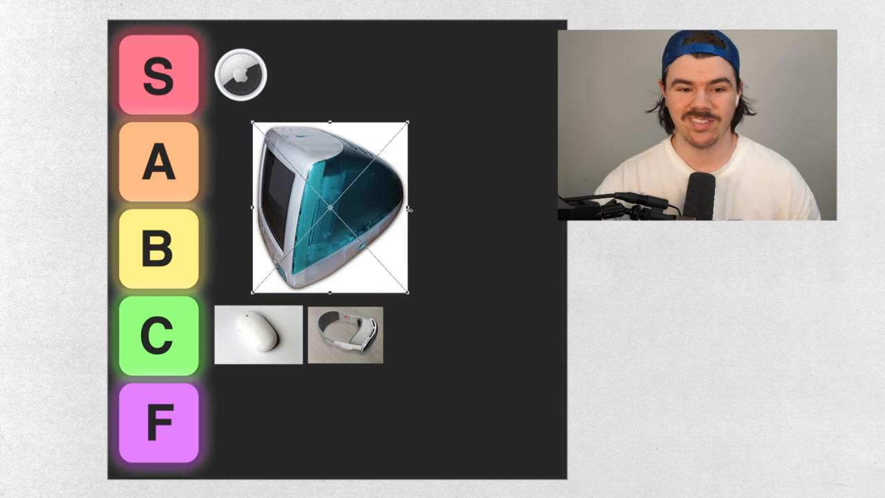
pyautogui.moveTo(330, 207); pyautogui.dragTo(246, 258)
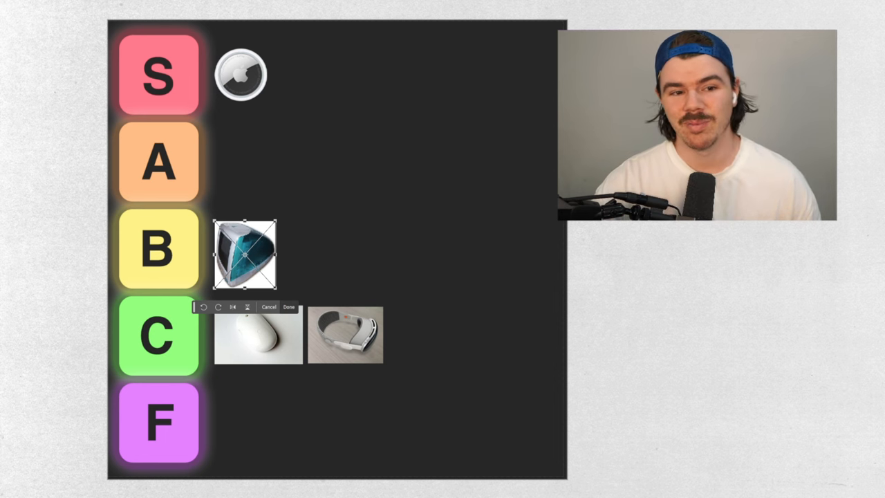
pyautogui.click(289, 306)
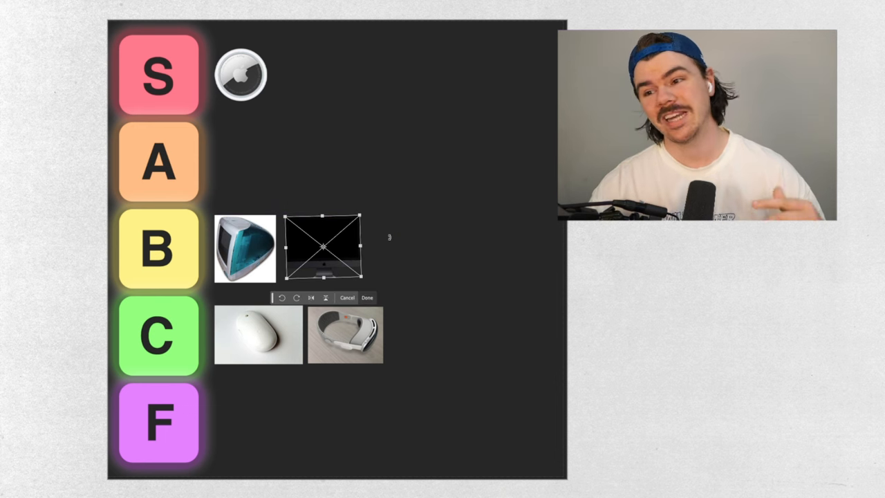
pyautogui.moveTo(331, 77)
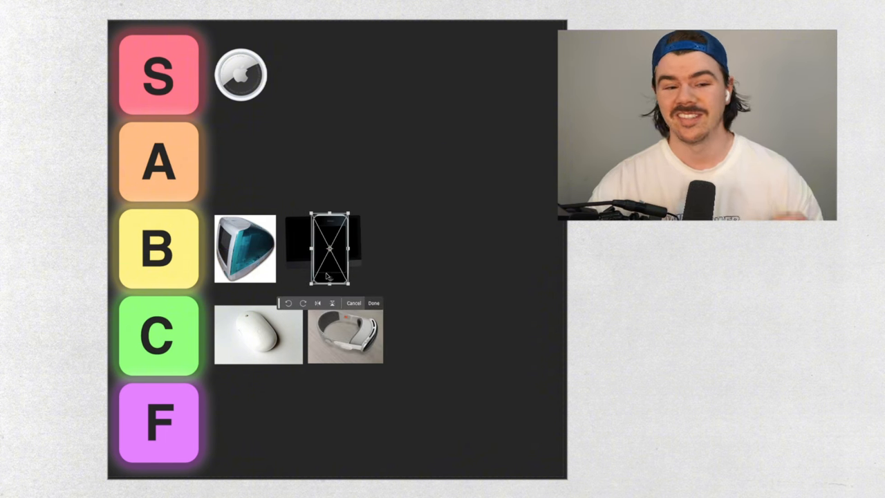
# Move the iPhone photo into the S row beside the AirTag and commit its placement
pyautogui.moveTo(326, 249); pyautogui.dragTo(289, 69)
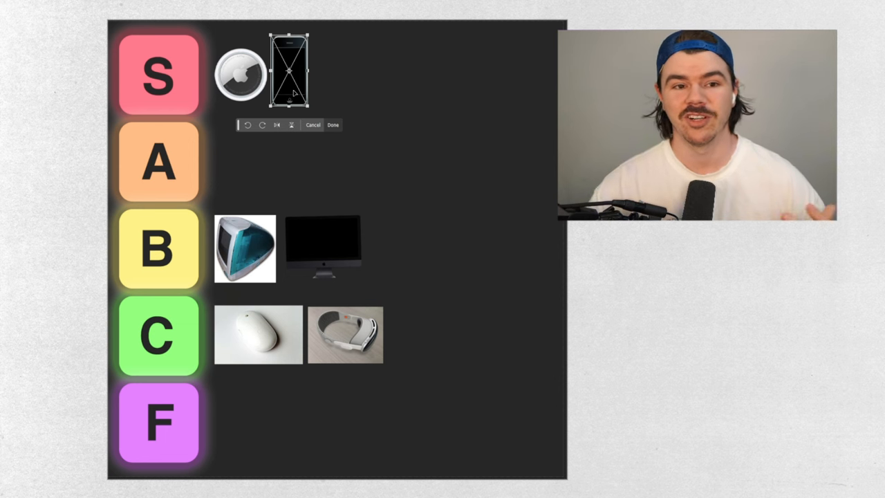
pyautogui.click(333, 125)
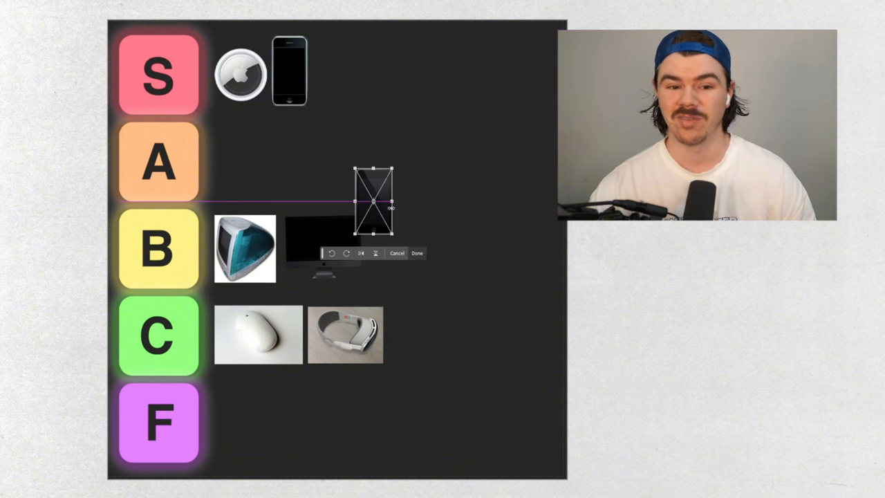
# Move the black iPod touch photo beside the A label and commit the transform
pyautogui.moveTo(376, 204); pyautogui.dragTo(242, 162)
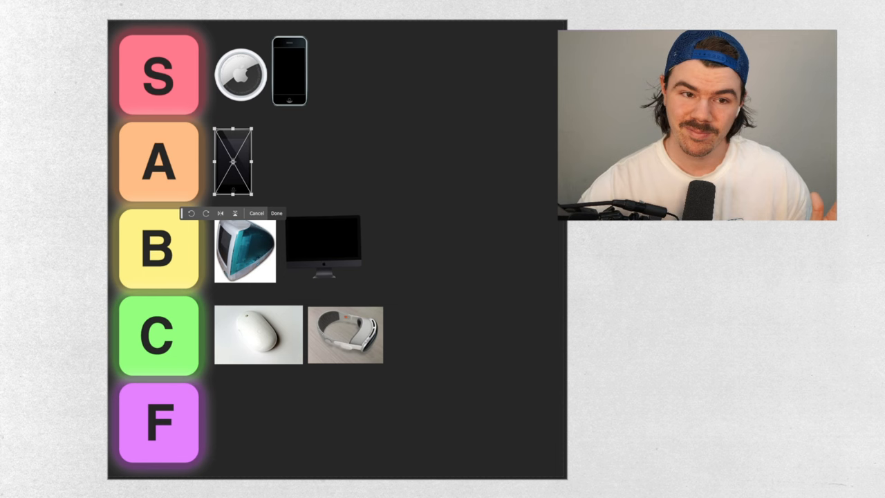
pyautogui.click(276, 212)
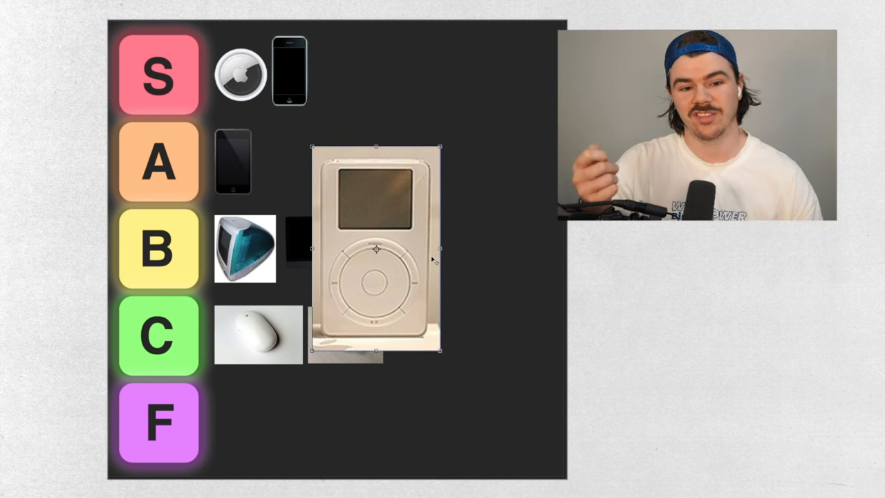
pyautogui.moveTo(453, 247)
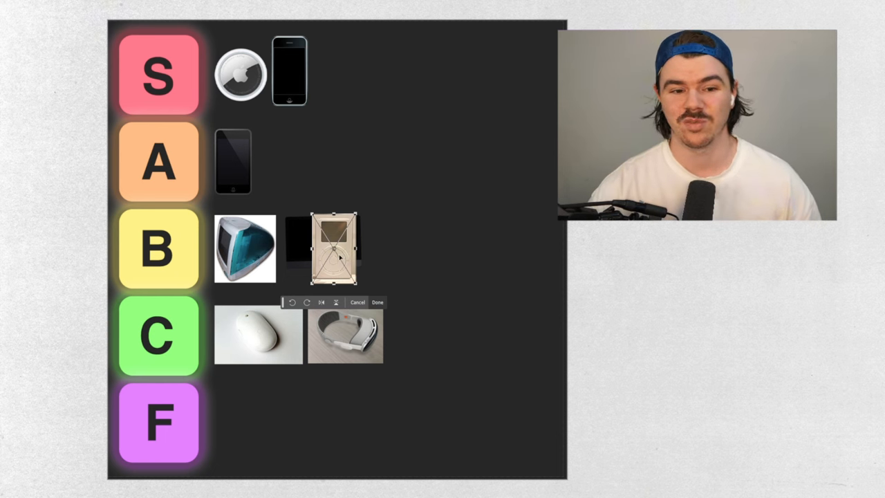
# Move the shrunken click-wheel iPod photo into the A row, commit, and adjust its position
pyautogui.moveTo(332, 249); pyautogui.dragTo(387, 180)
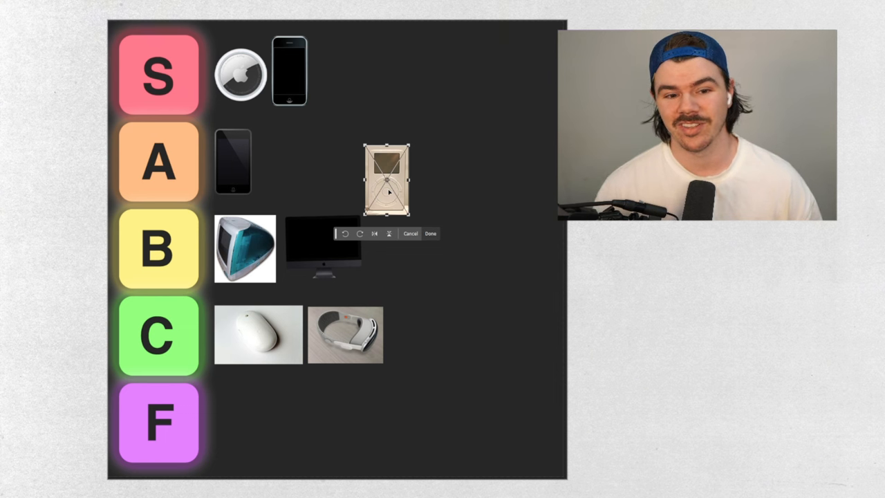
pyautogui.click(431, 233)
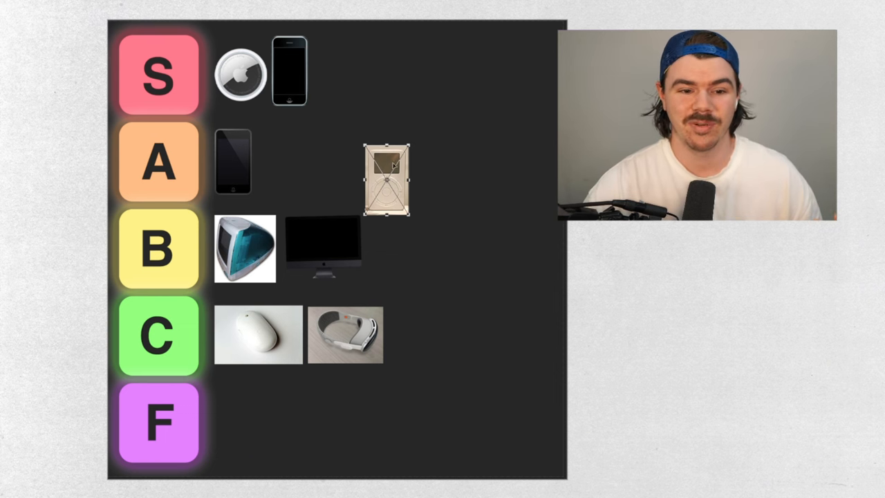
pyautogui.moveTo(387, 180); pyautogui.dragTo(387, 249)
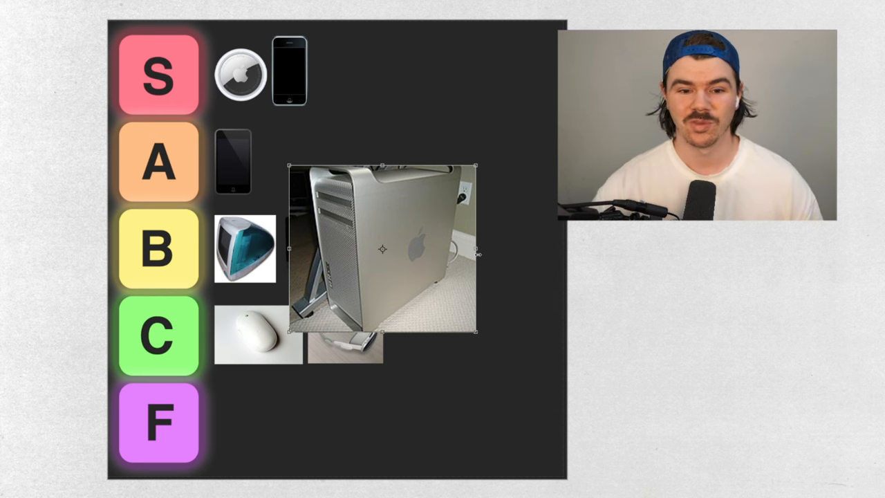
pyautogui.moveTo(414, 241)
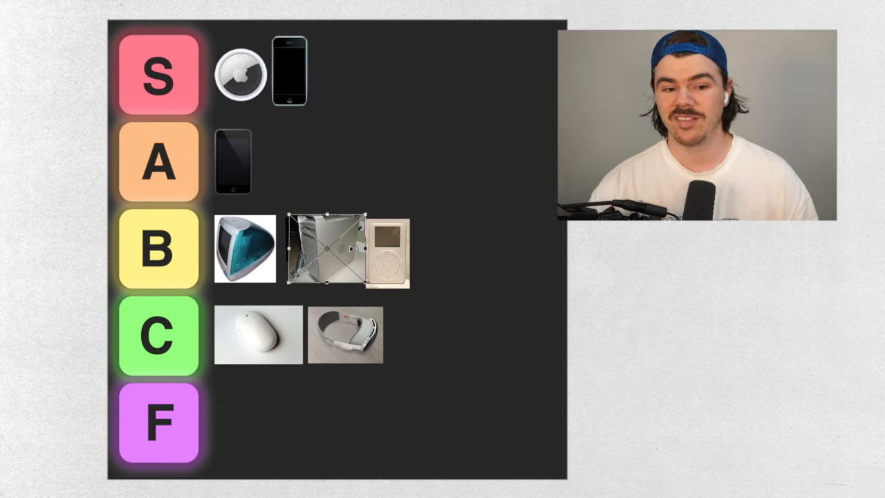
# Scale the Mac Pro tower photo down to fit the B row
pyautogui.moveTo(326, 249); pyautogui.dragTo(458, 249)
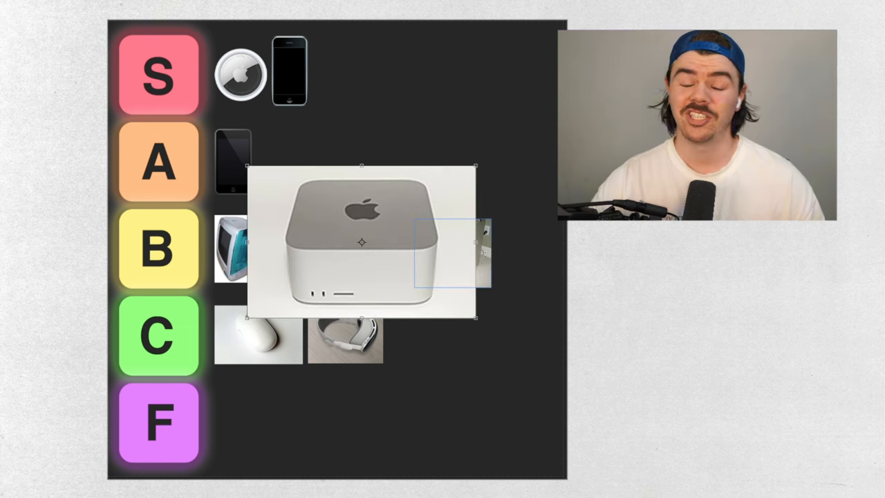
# Shrink the Mac Studio photo and move it into the A row beside the iPod touch
pyautogui.moveTo(361, 242); pyautogui.dragTo(421, 125)
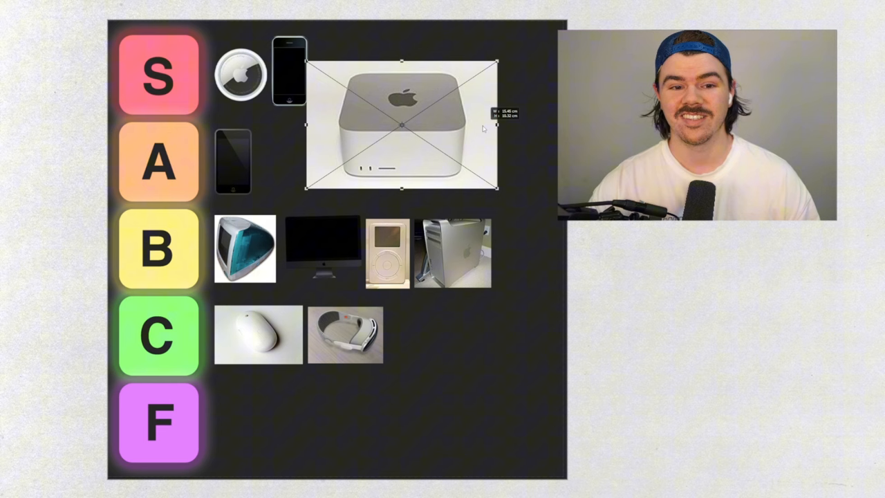
pyautogui.moveTo(403, 124); pyautogui.dragTo(317, 168)
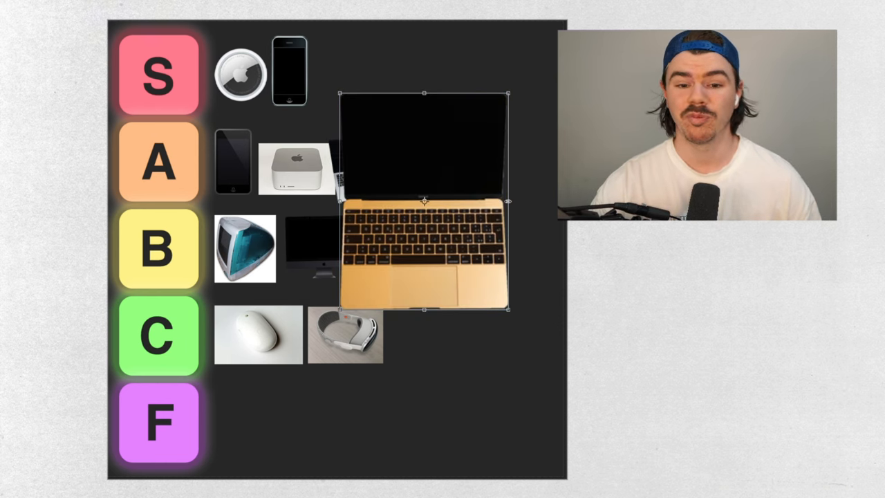
# Shrink the gold MacBook photo, then scale the classic Macintosh and move it into row C
pyautogui.moveTo(512, 309); pyautogui.dragTo(399, 289)
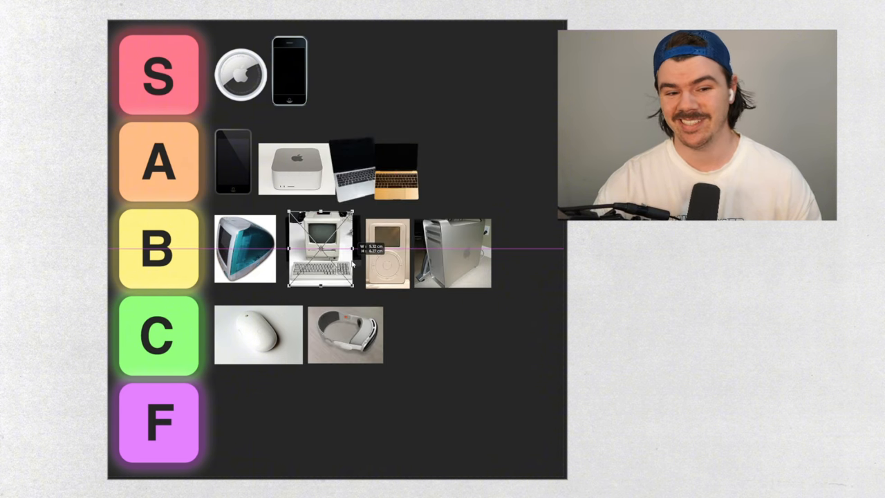
pyautogui.moveTo(320, 249); pyautogui.dragTo(384, 307)
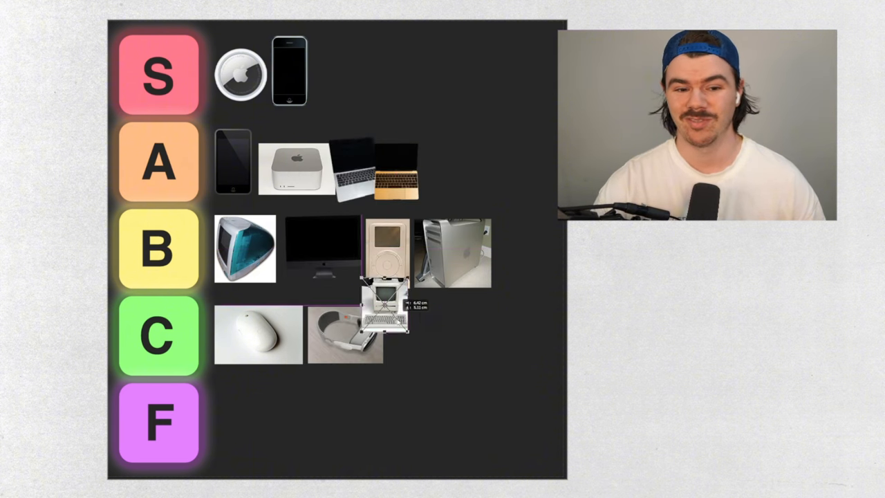
pyautogui.moveTo(384, 314); pyautogui.dragTo(411, 339)
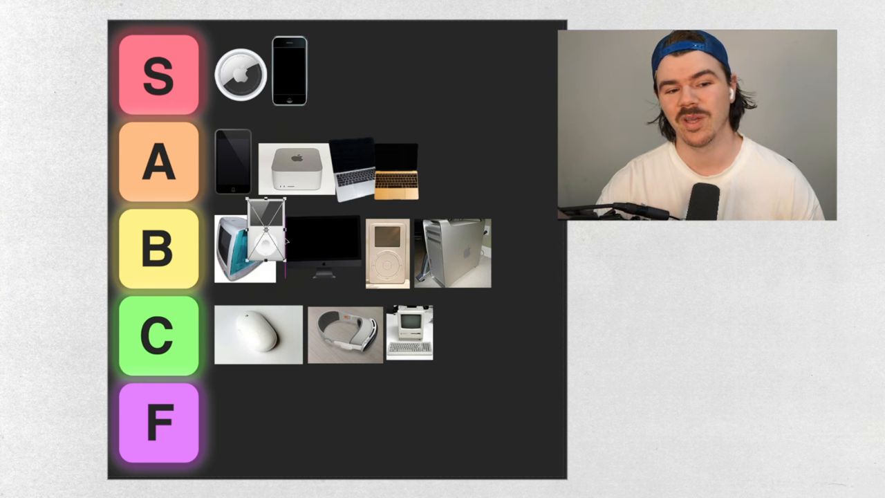
# Drag the white iPod classic photo up into the S row
pyautogui.moveTo(261, 249); pyautogui.dragTo(353, 107)
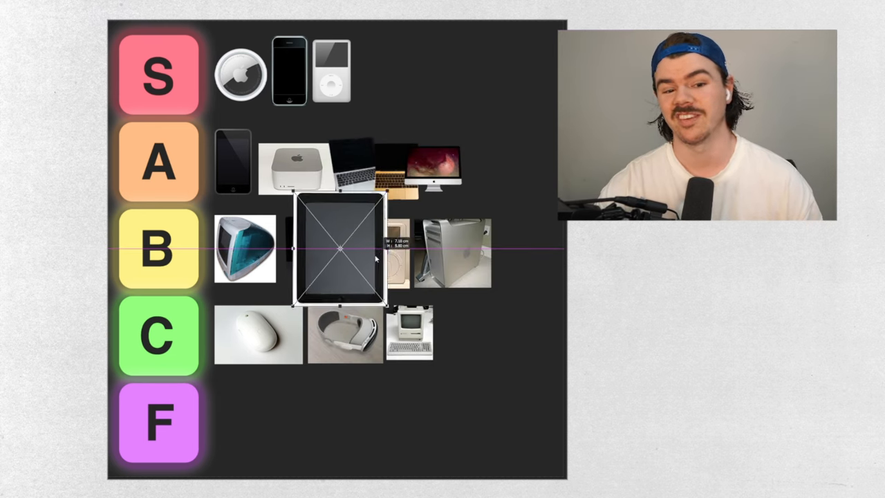
# Shrink the iPad photo into the S row and resize the pasted white mouse photo
pyautogui.moveTo(339, 249); pyautogui.dragTo(377, 69)
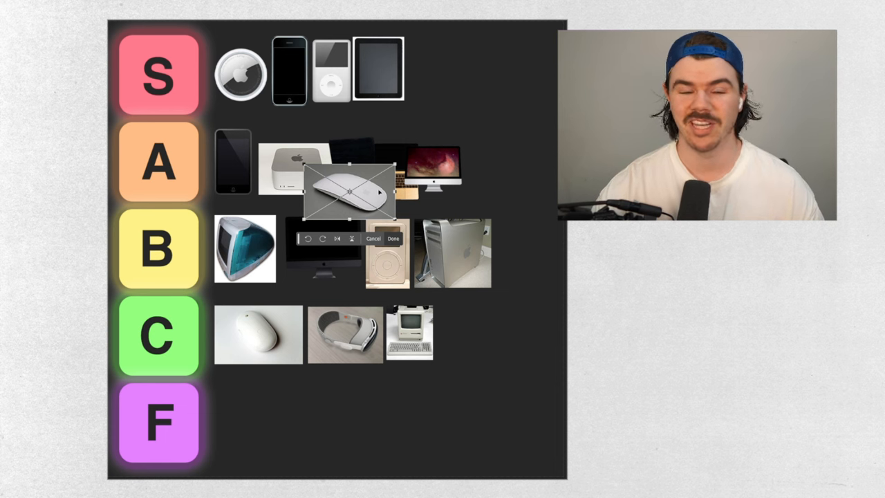
pyautogui.moveTo(353, 193); pyautogui.dragTo(259, 415)
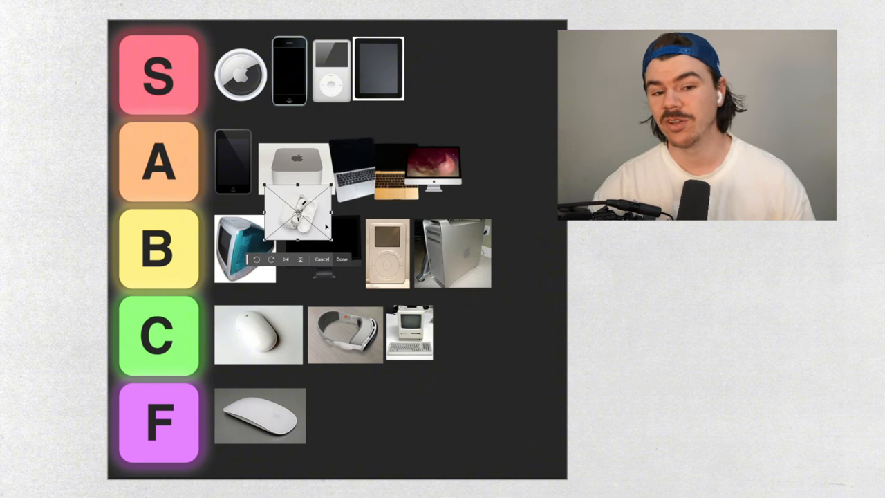
# Shrink the AirPods Pro case photo and move it into the B row
pyautogui.moveTo(297, 207); pyautogui.dragTo(505, 249)
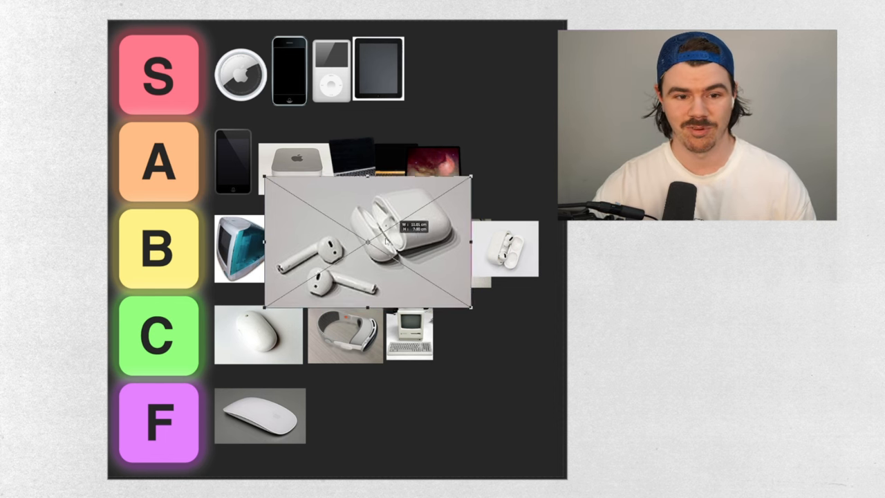
# Shrink the AirPods into the S row and the AirPods Max headphones into the B row
pyautogui.moveTo(367, 239); pyautogui.dragTo(457, 70)
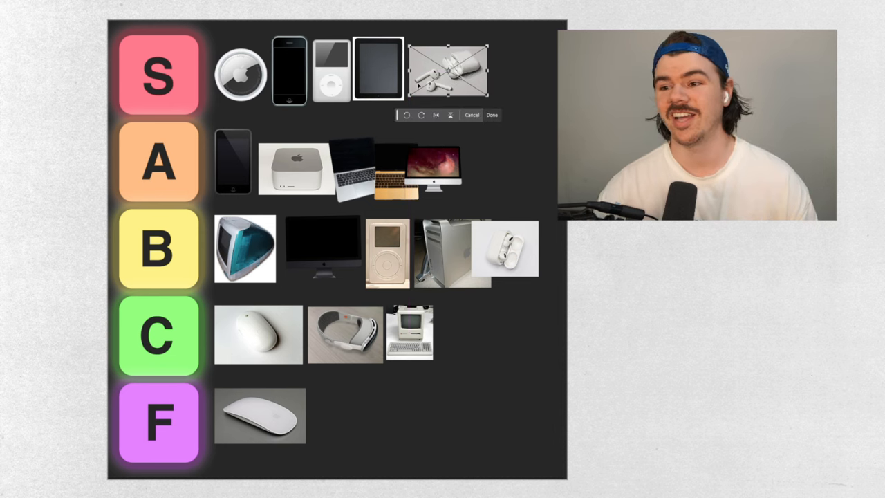
pyautogui.moveTo(434, 125)
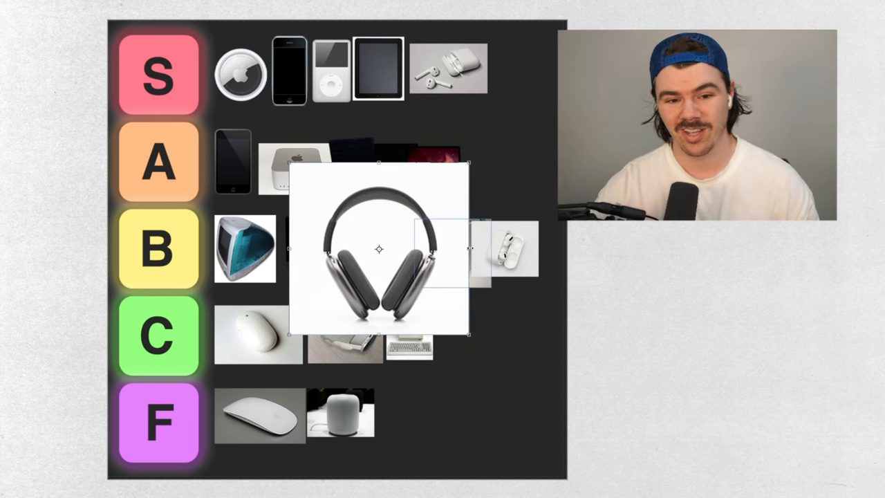
pyautogui.moveTo(379, 249); pyautogui.dragTo(533, 249)
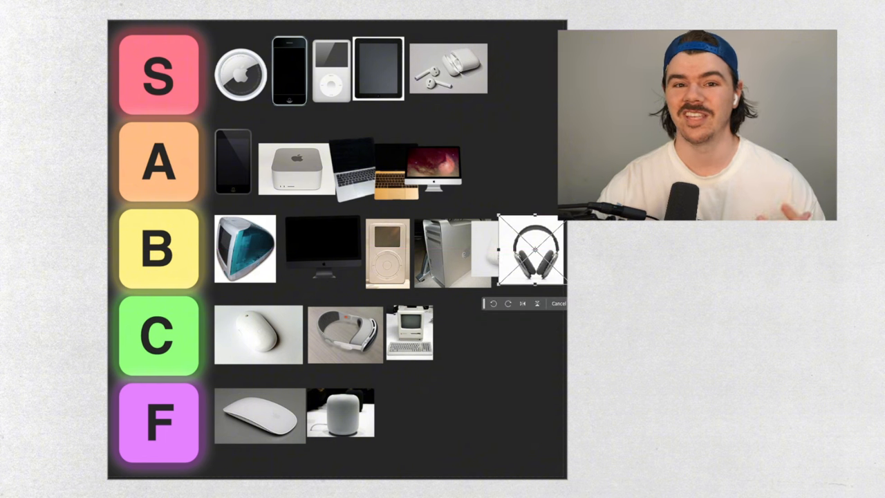